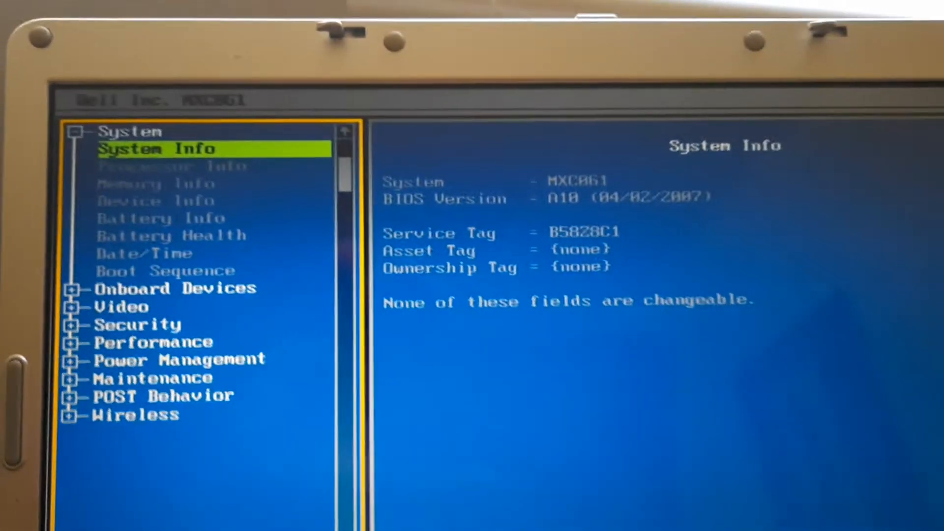
Step: Move from System Info to the Processor Info page showing clock speeds and cache size
key(Down)
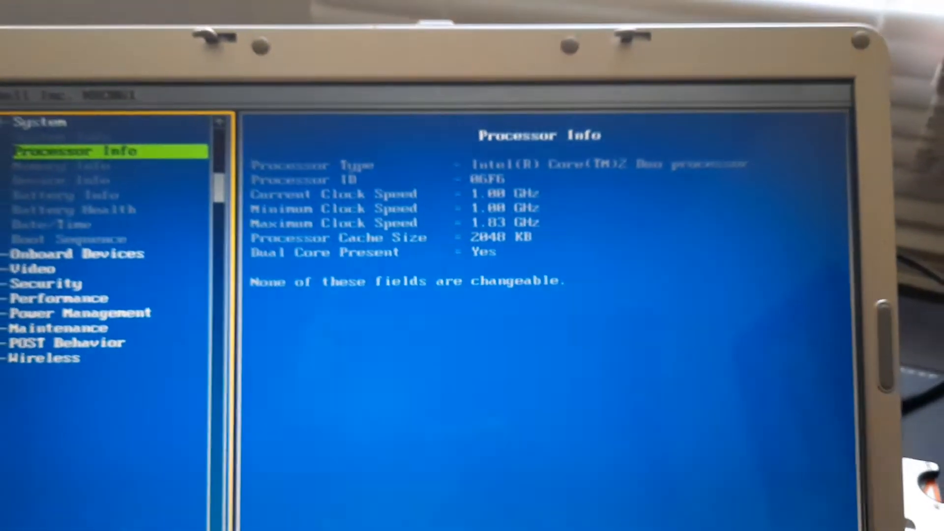
Step: Step down past the Date/Time page to the Boot Sequence device order page
key(Down)
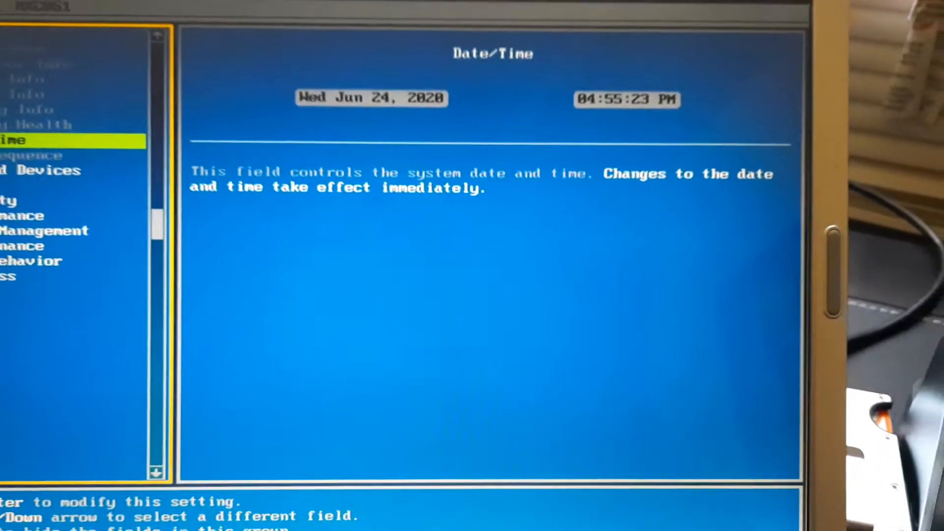
key(Down)
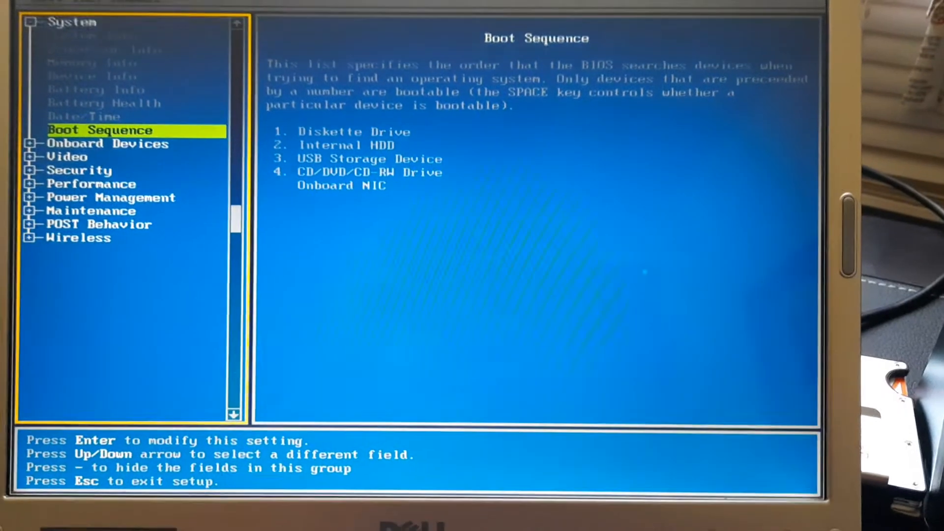